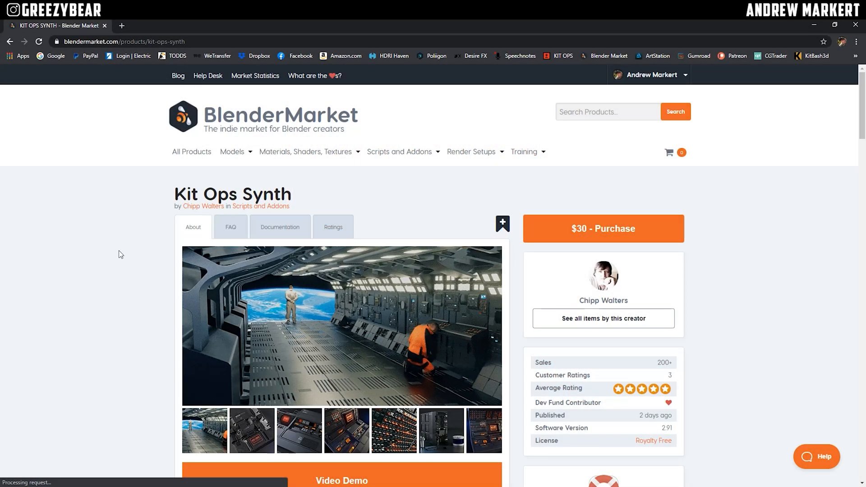
Scroll the Kit Ops Synth creator's Blender Market storefront and open its second page of products
{"action": "scroll", "scroll_direction": "down", "scroll_amount": 3}
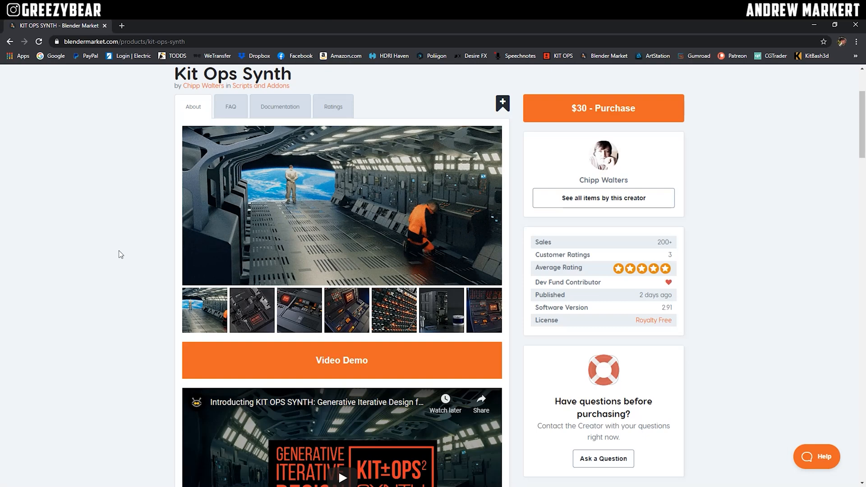
{"action": "scroll", "scroll_direction": "down", "scroll_amount": 3}
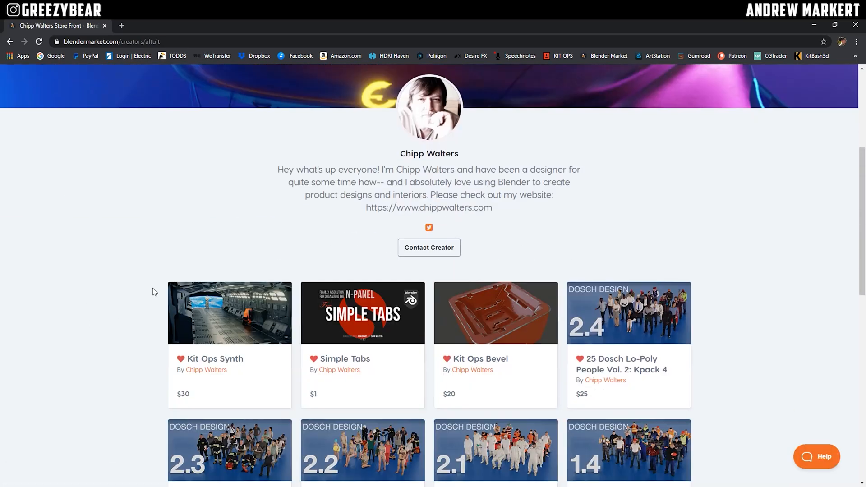
{"action": "scroll", "scroll_direction": "down", "scroll_amount": 3}
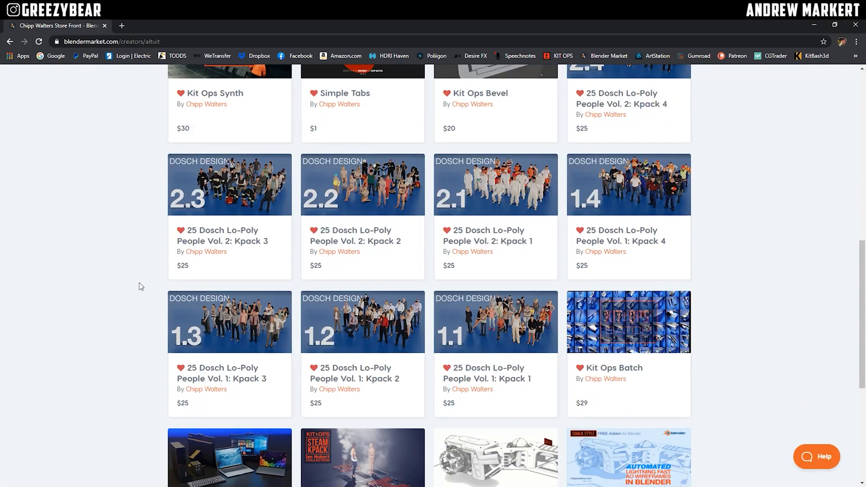
{"action": "scroll", "scroll_direction": "down", "scroll_amount": 3}
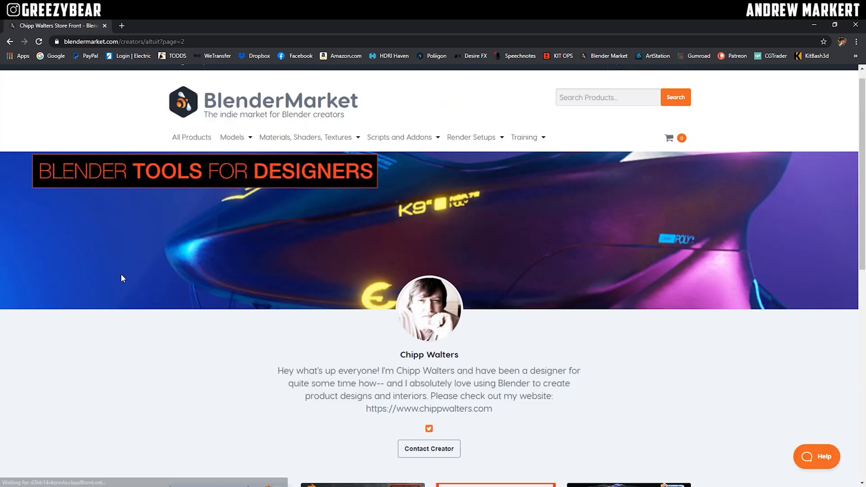
{"action": "scroll", "scroll_direction": "down", "scroll_amount": 3}
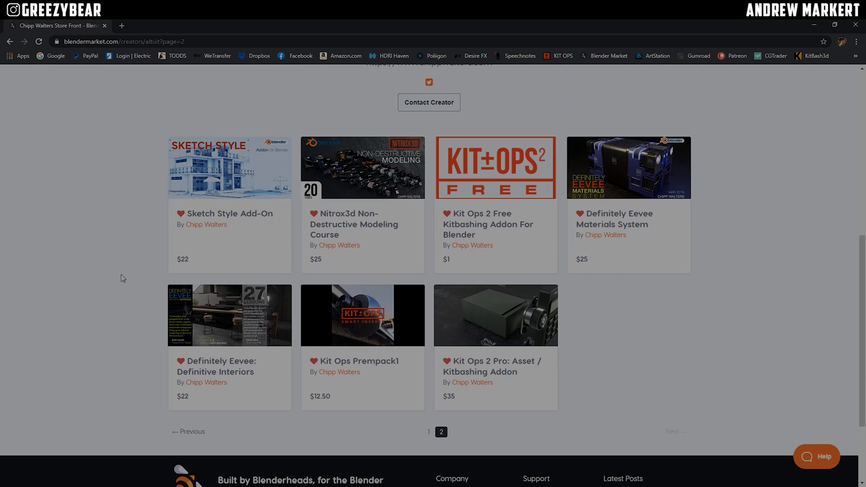
{"action": "left_click", "coordinate": [494, 168]}
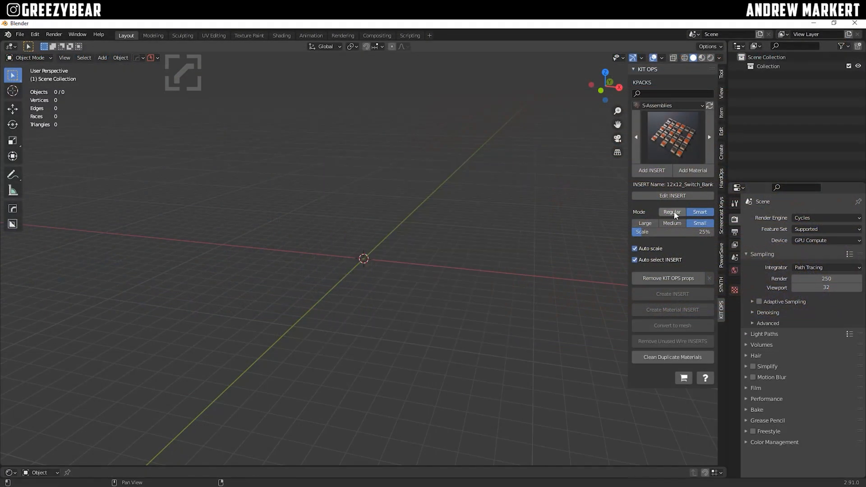
Set KIT OPS insert mode to Regular and switch to the KIT OPS SYNTH settings
{"action": "left_click", "coordinate": [672, 211]}
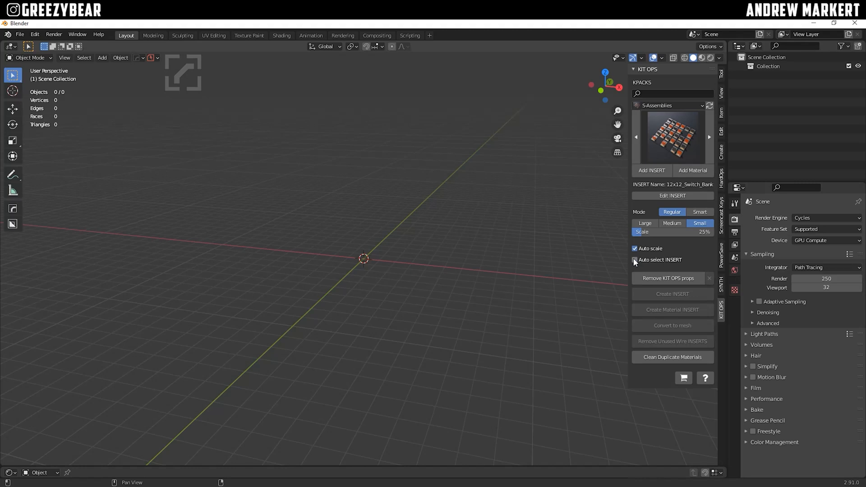
{"action": "left_click", "coordinate": [634, 69]}
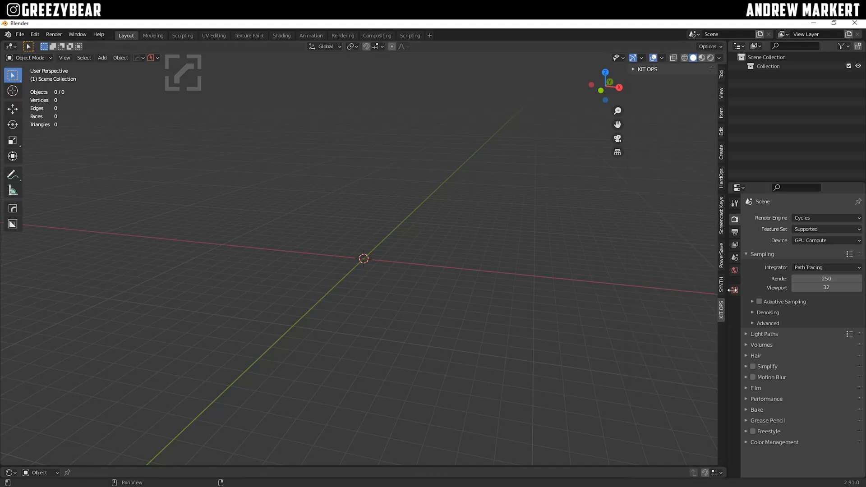
{"action": "left_click", "coordinate": [722, 285]}
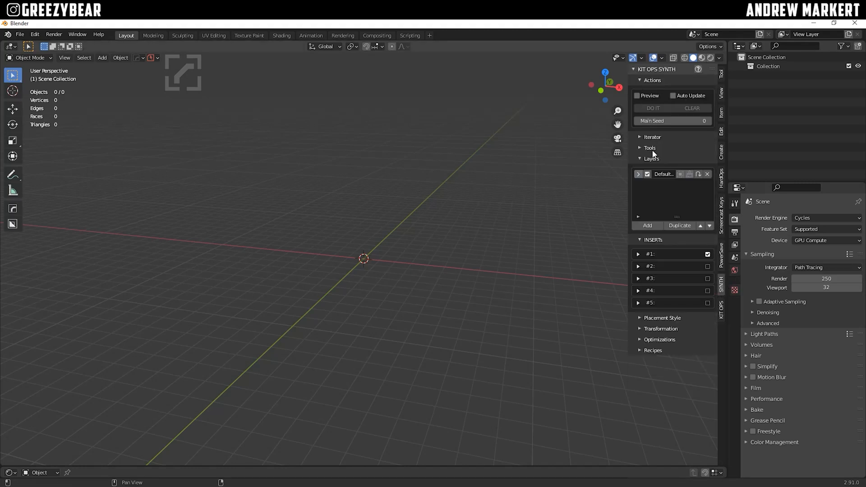
{"action": "left_click", "coordinate": [672, 366]}
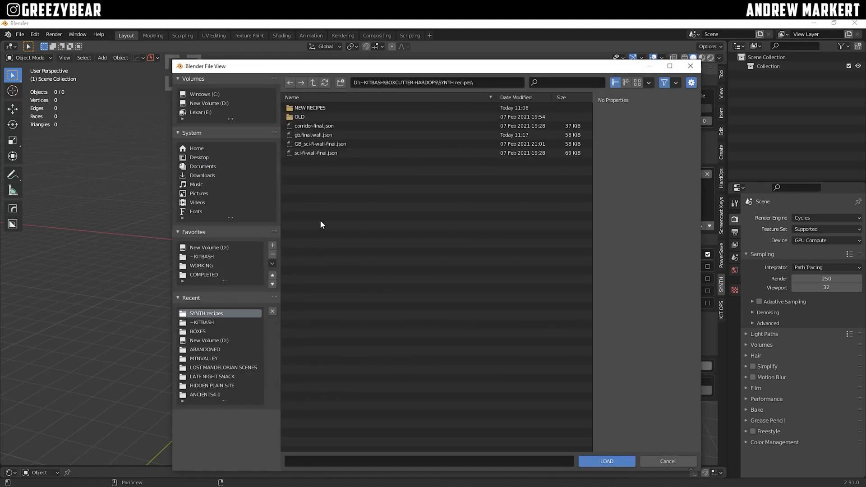
Load the GB_sci-fi-wall-final.json recipe into KIT OPS SYNTH
{"action": "left_click", "coordinate": [320, 143]}
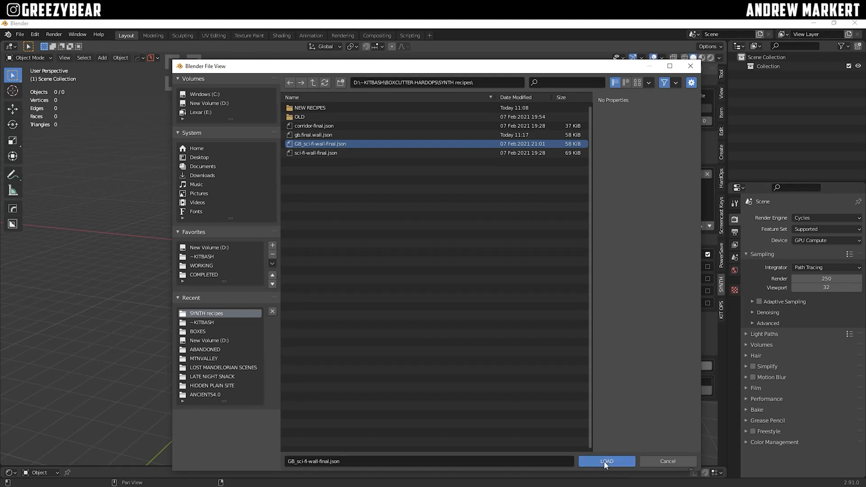
{"action": "left_click", "coordinate": [606, 461]}
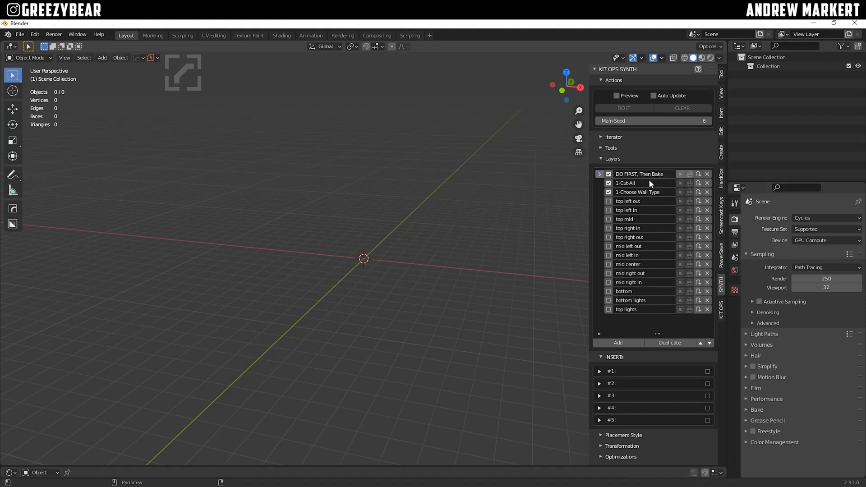
{"action": "mouse_move", "coordinate": [608, 201]}
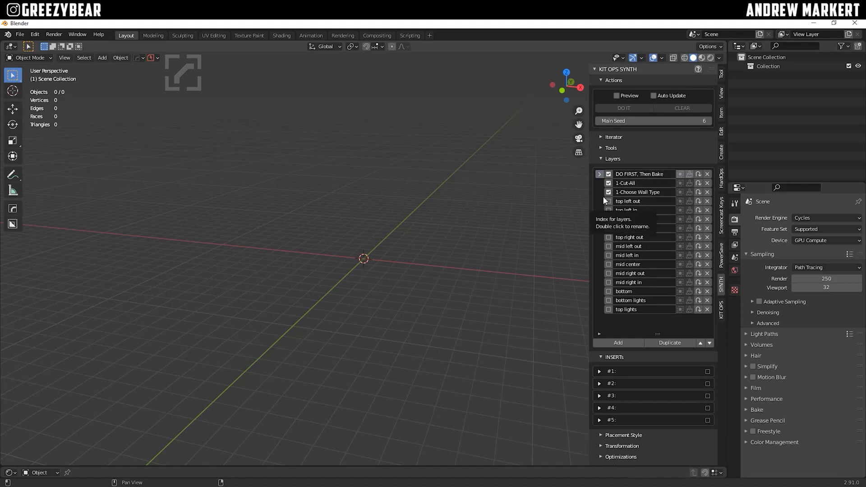
Add a cube and generate the recipe's Cut-All and base wall inserts on it
{"action": "left_click", "coordinate": [102, 57]}
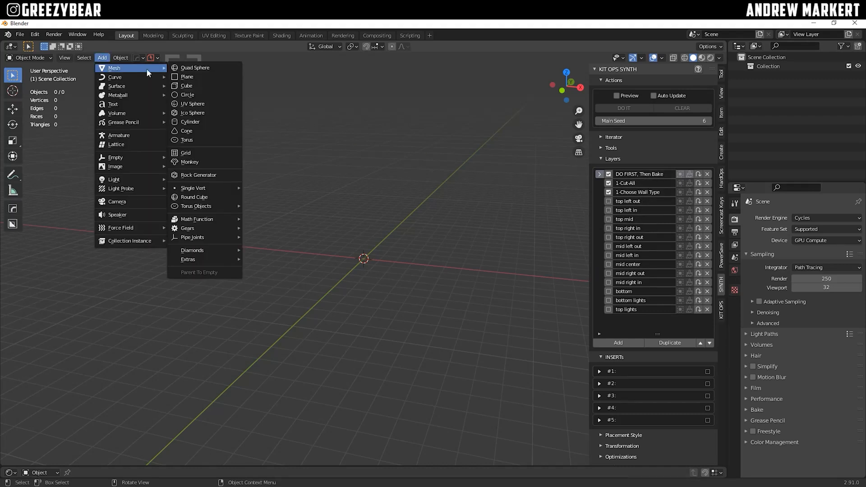
{"action": "left_click", "coordinate": [187, 86]}
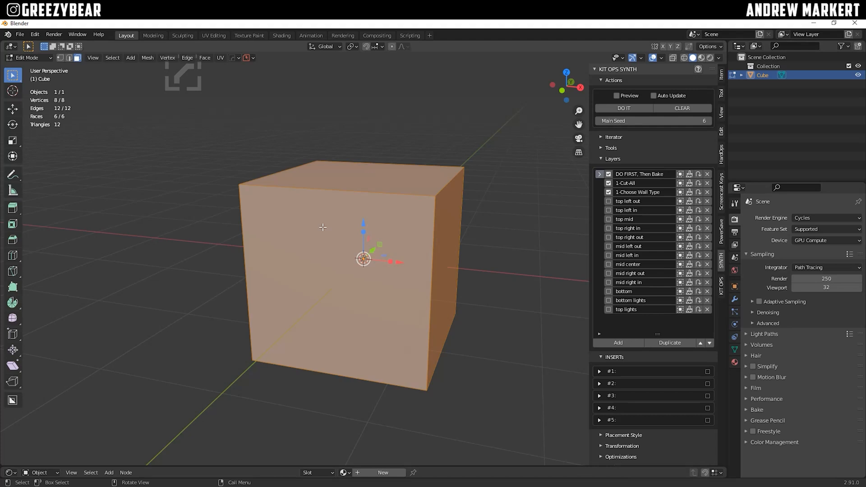
{"action": "mouse_move", "coordinate": [385, 307]}
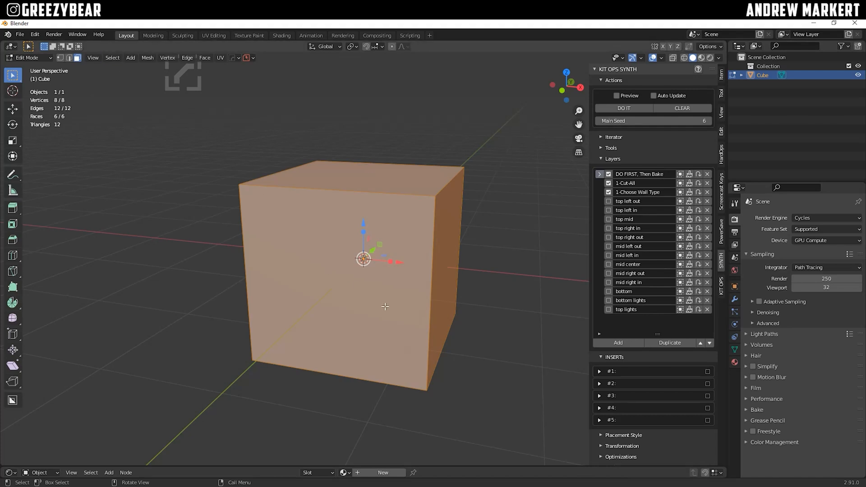
{"action": "mouse_move", "coordinate": [364, 309]}
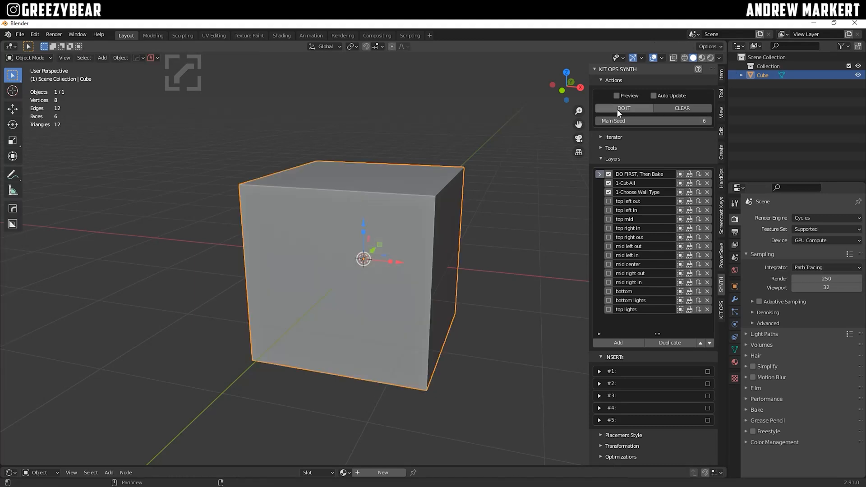
{"action": "left_click", "coordinate": [623, 108]}
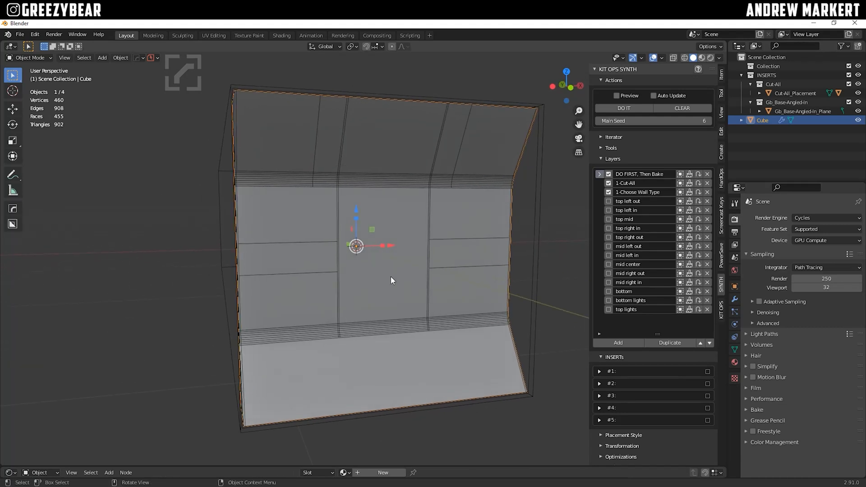
Bake the inserts into the wall, remove unused insert objects, and enable 30° auto smooth
{"action": "left_click", "coordinate": [611, 148]}
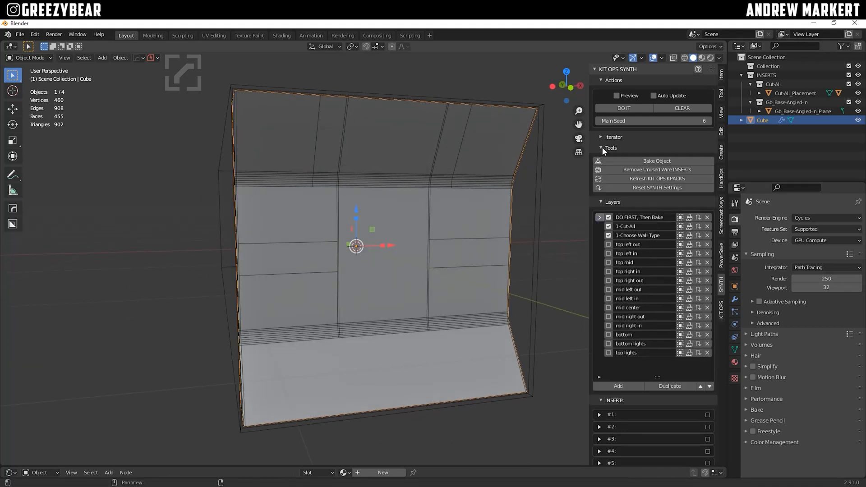
{"action": "left_click", "coordinate": [657, 161]}
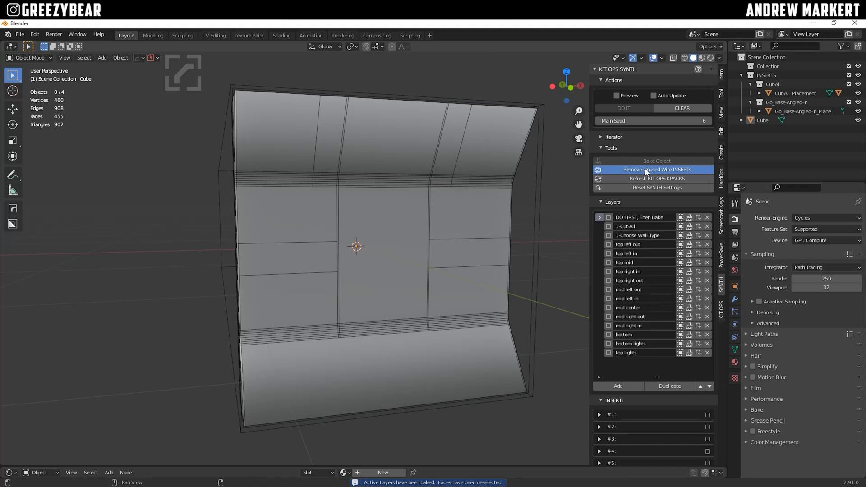
{"action": "left_click", "coordinate": [657, 170]}
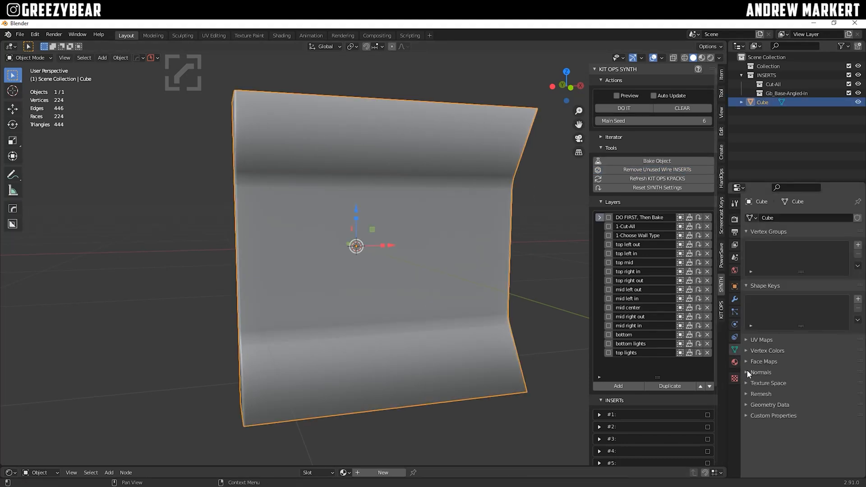
{"action": "left_click", "coordinate": [760, 372]}
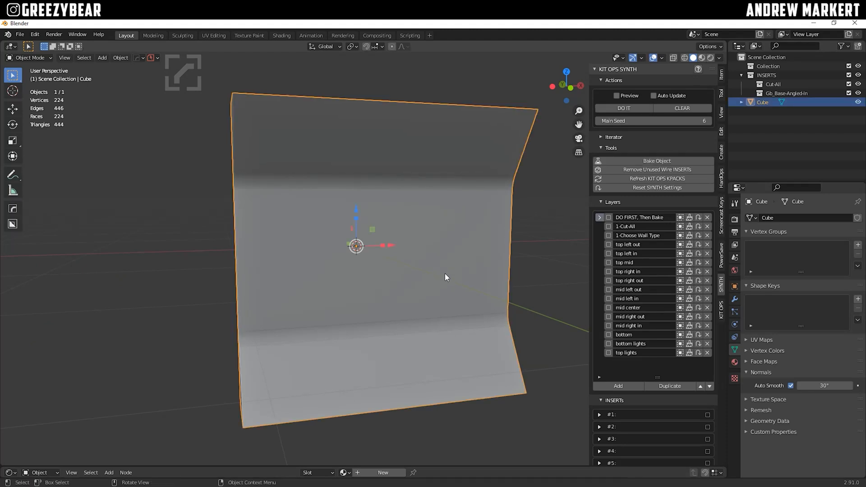
Fill the wall's top-left faces with a large emissive hatch and narrower widget inserts
{"action": "key", "text": "Tab"}
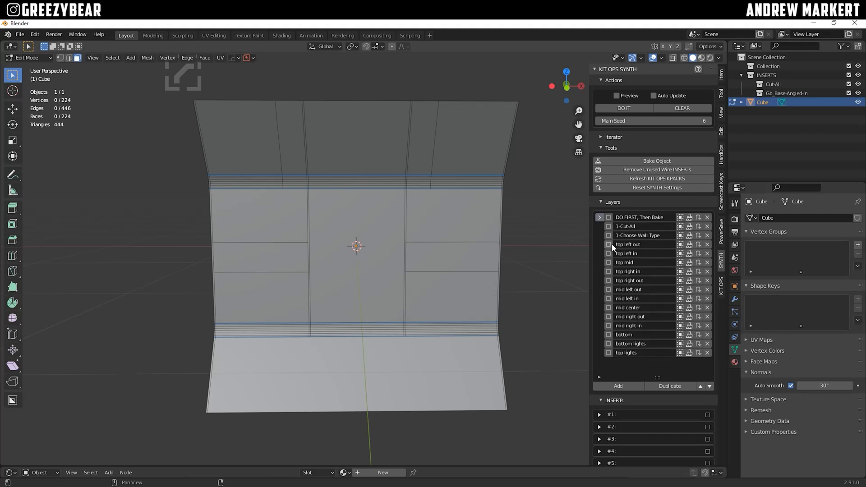
{"action": "left_click", "coordinate": [608, 244]}
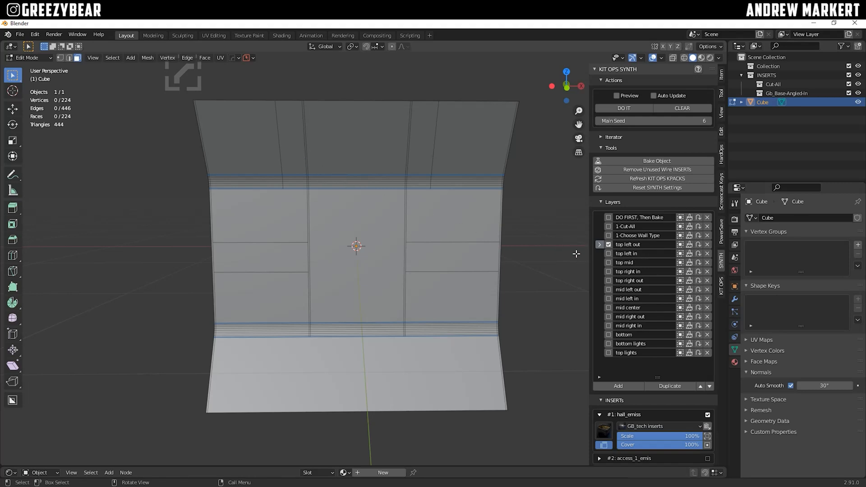
{"action": "mouse_move", "coordinate": [335, 213]}
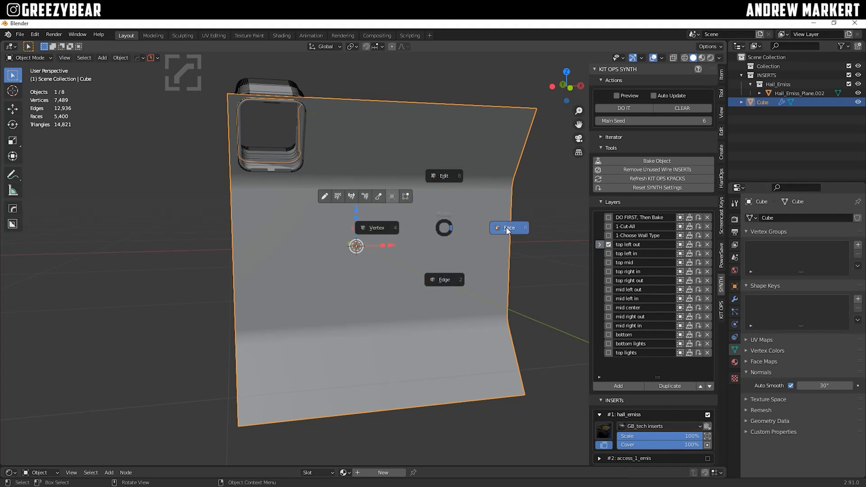
{"action": "left_click", "coordinate": [508, 227]}
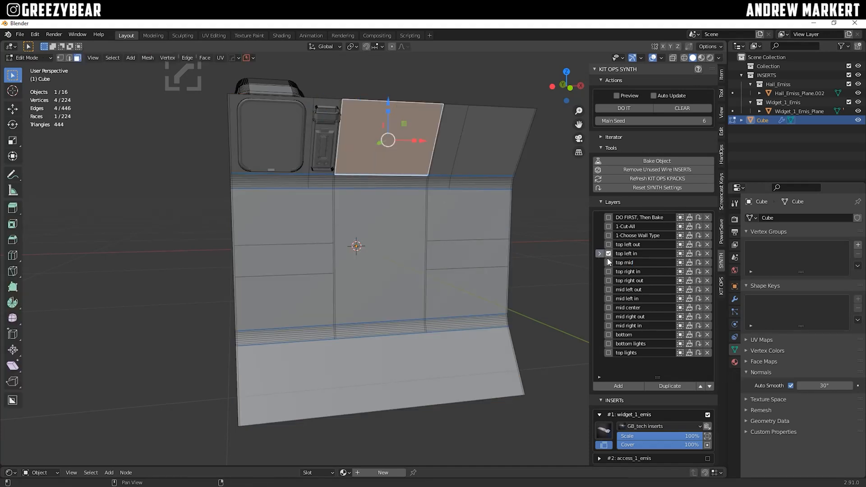
{"action": "left_click", "coordinate": [623, 108]}
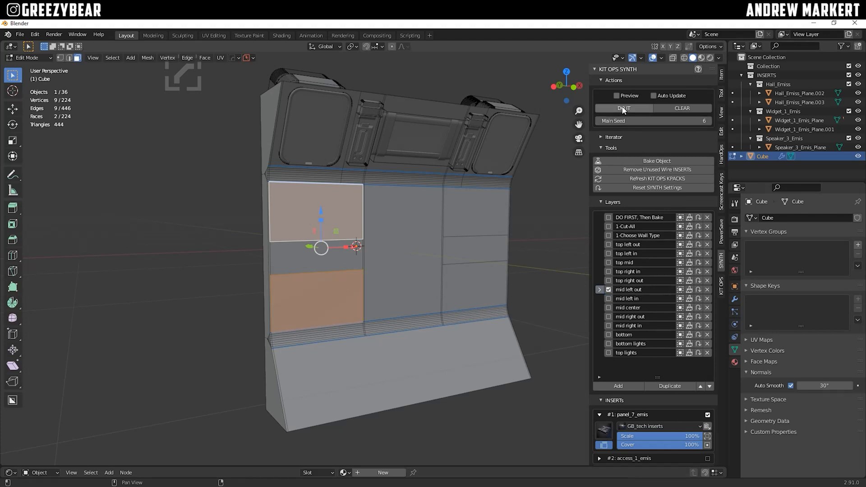
Generate rack and panel inserts on the mid-left faces and preview them in Object Mode
{"action": "left_click", "coordinate": [623, 108]}
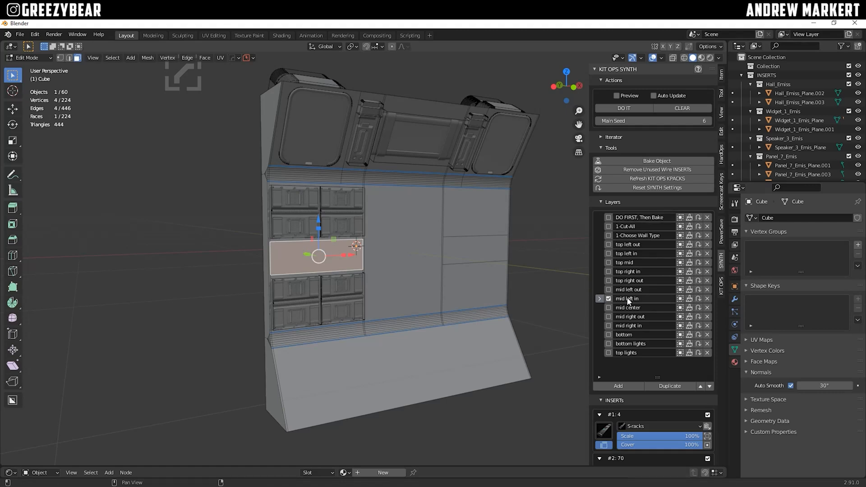
{"action": "key", "text": "Tab"}
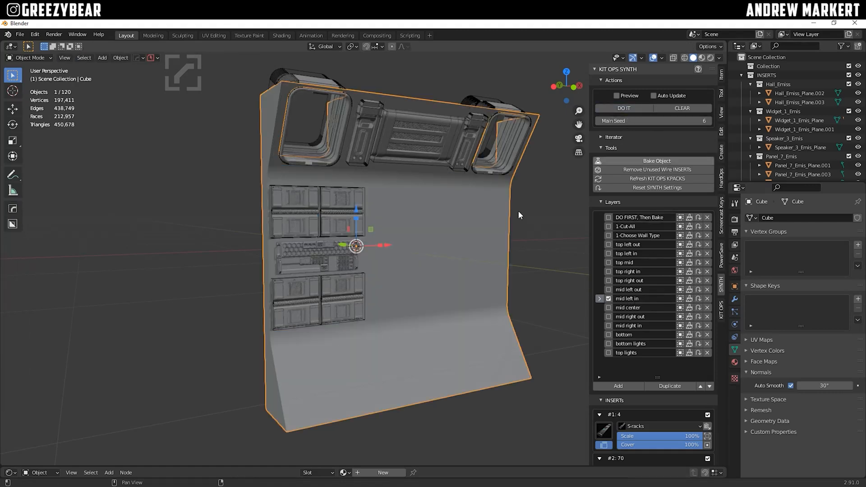
{"action": "key", "text": "Tab"}
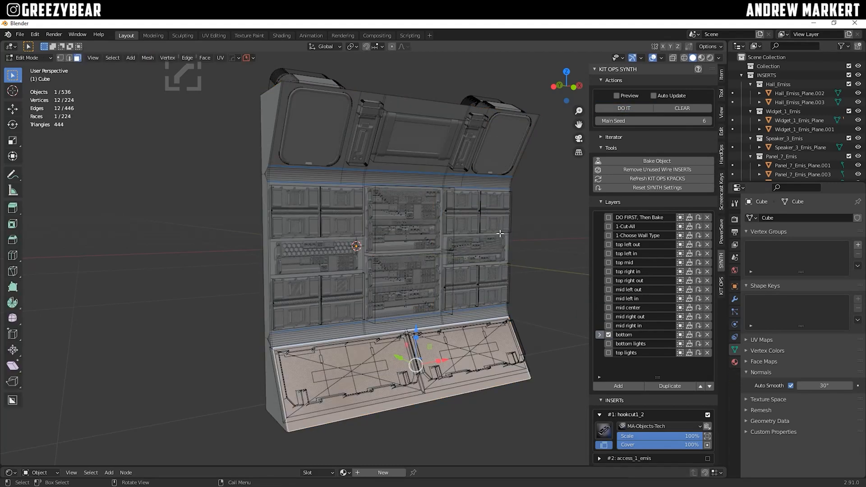
{"action": "mouse_move", "coordinate": [618, 347]}
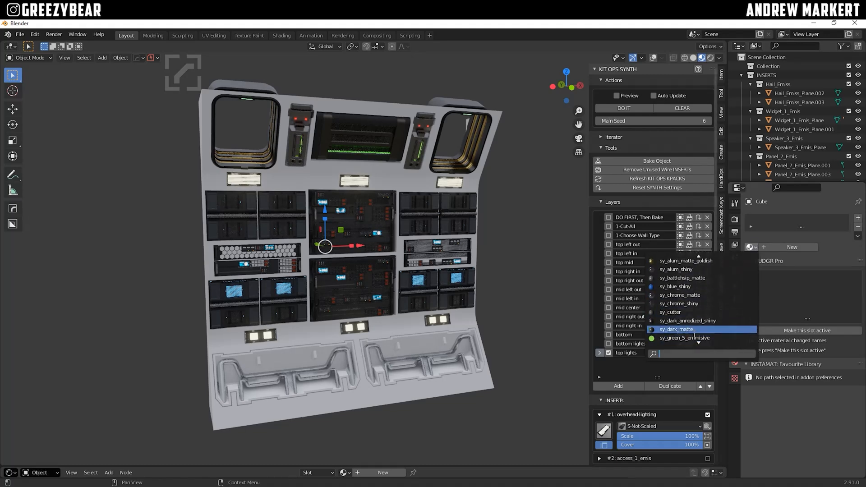
Assign the sy_dark_matte material to the wall base and view it in rendered shading
{"action": "left_click", "coordinate": [676, 330]}
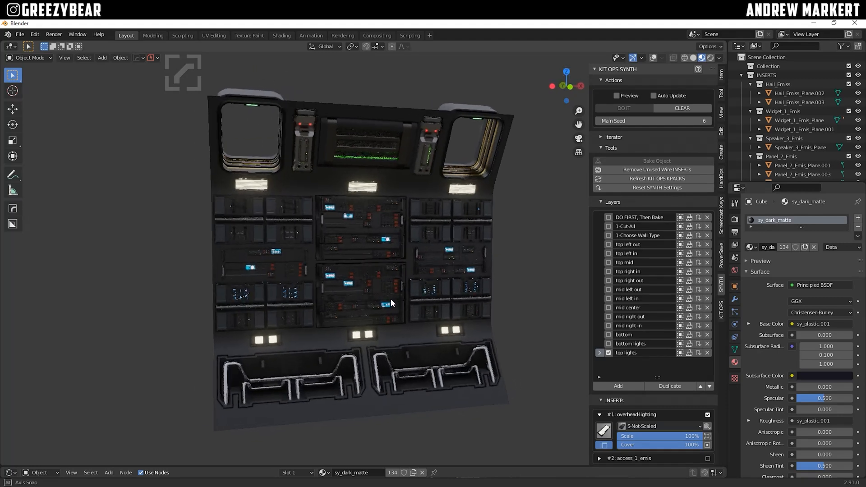
{"action": "left_click", "coordinate": [101, 57]}
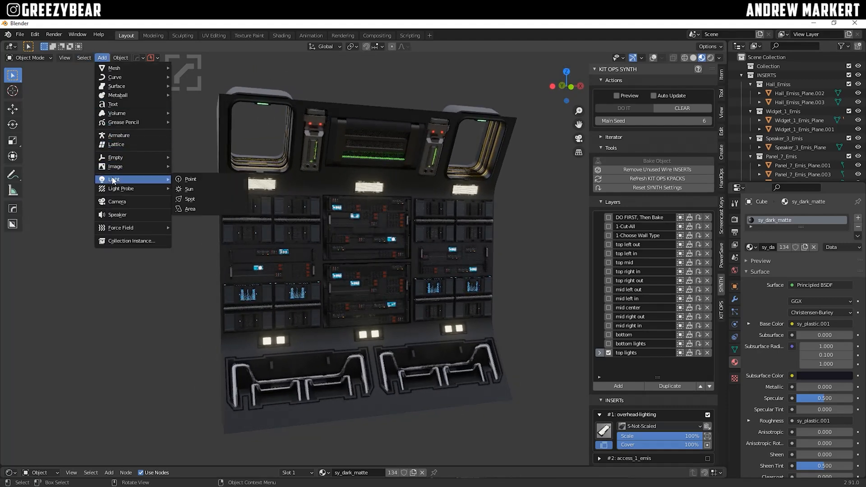
{"action": "mouse_move", "coordinate": [190, 209]}
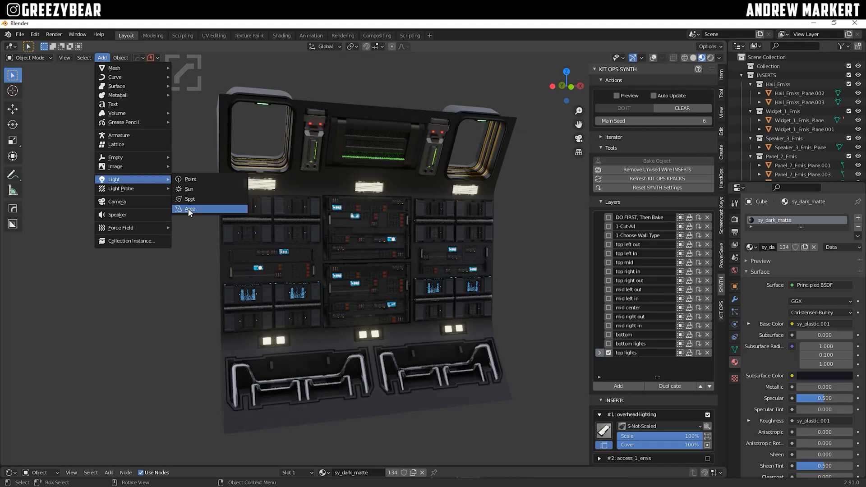
Add a 200 W square area light in front of the wall and orbit to view it
{"action": "left_click", "coordinate": [191, 209]}
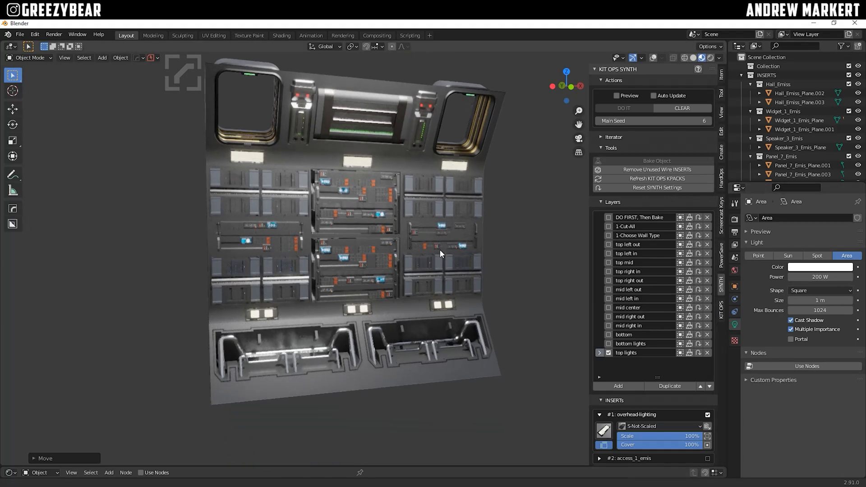
{"action": "left_click_drag", "start_coordinate": [441, 254], "coordinate": [309, 292]}
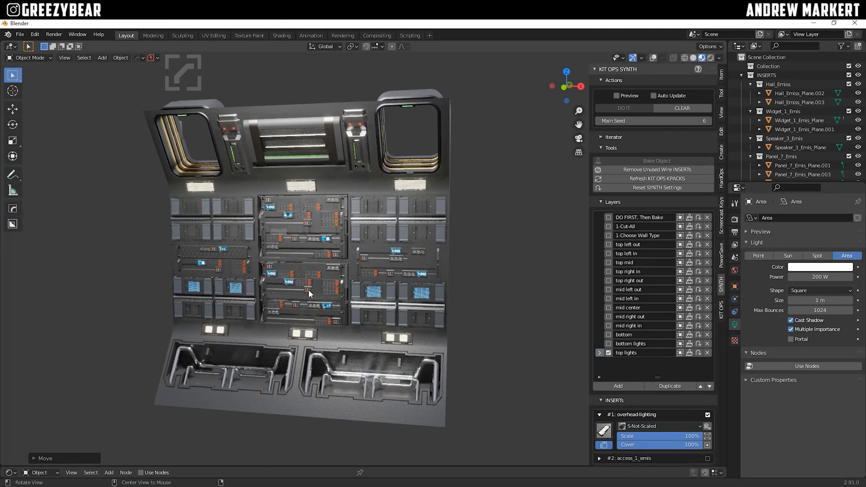